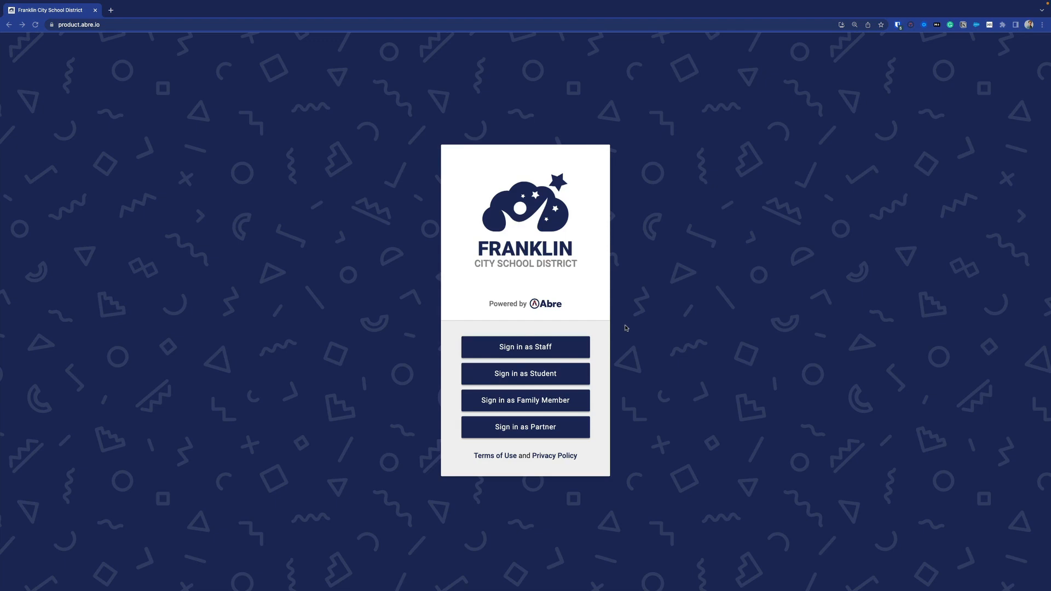
mouse_move(632, 329)
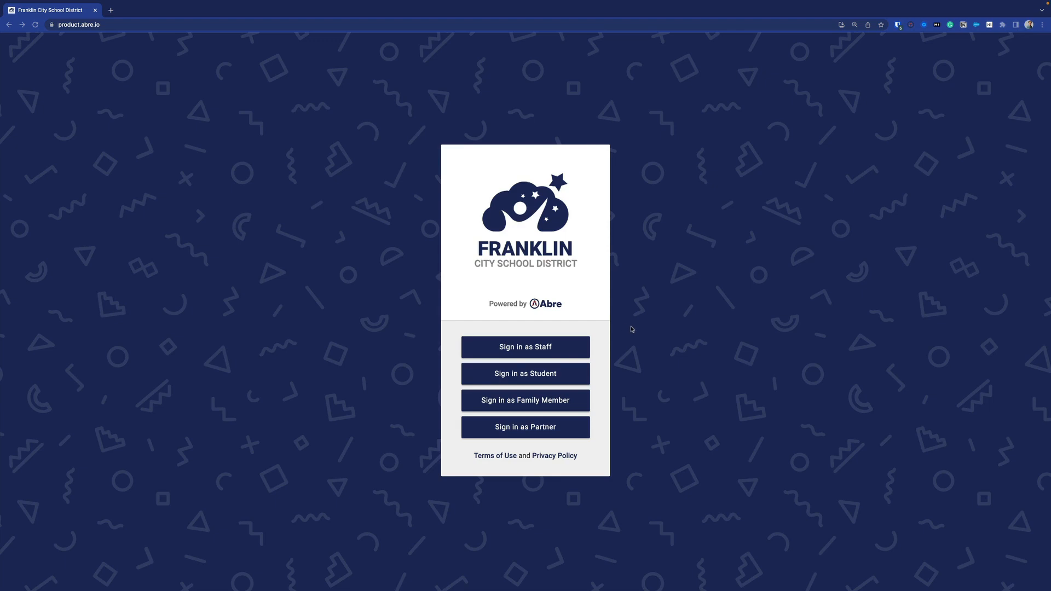
mouse_move(633, 382)
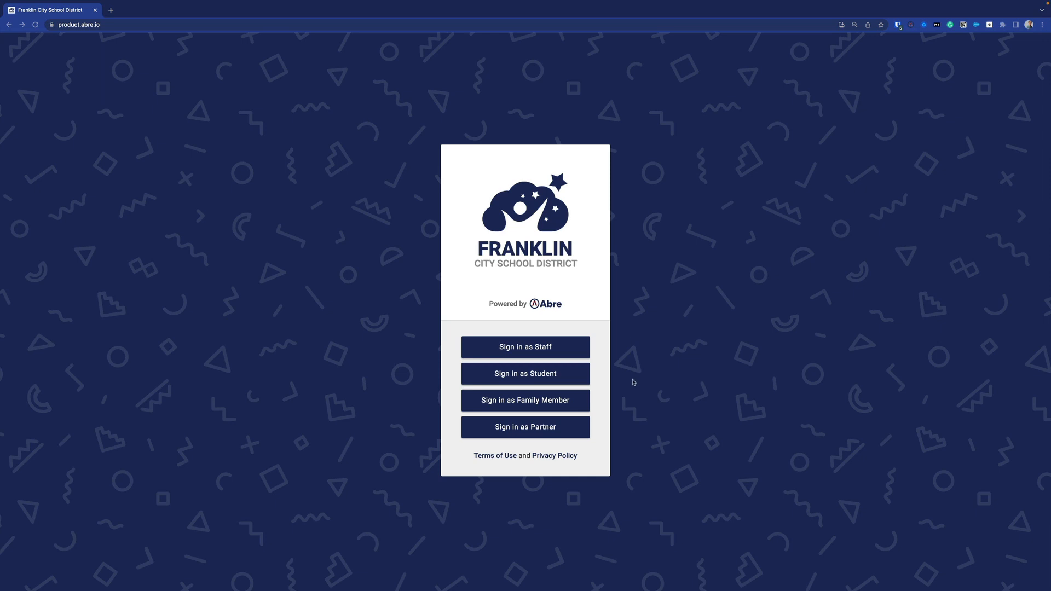
mouse_move(546, 347)
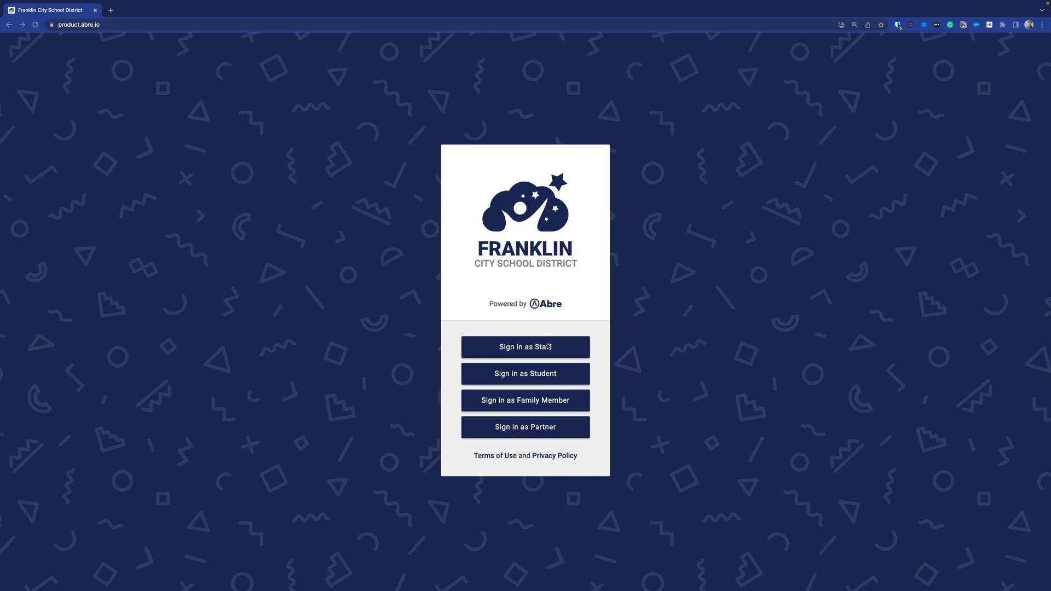
Sign in to Franklin City School District as staff using a Google account.
click(525, 347)
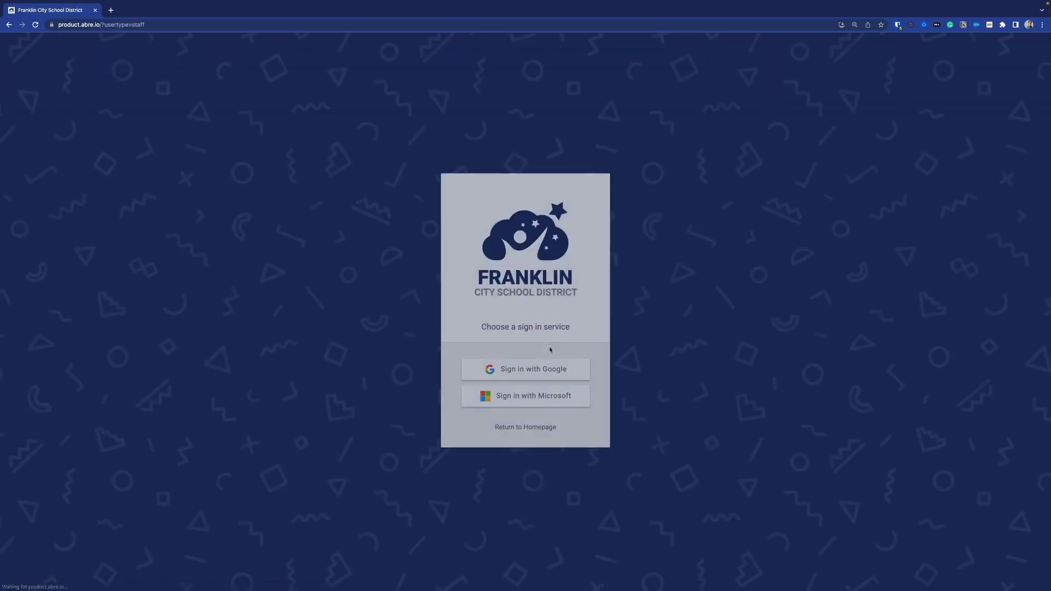
mouse_move(548, 371)
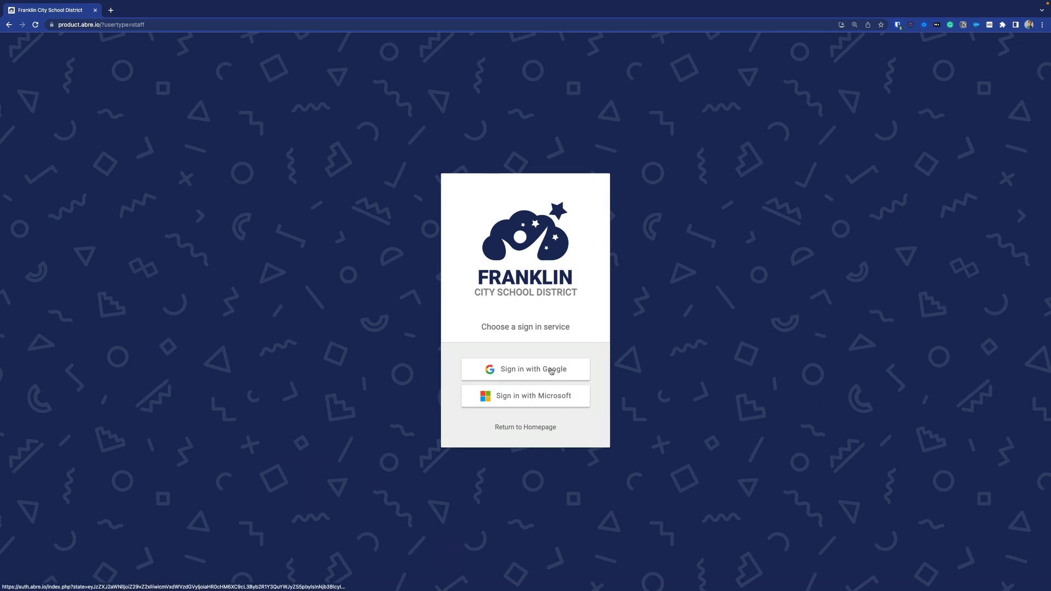
click(526, 369)
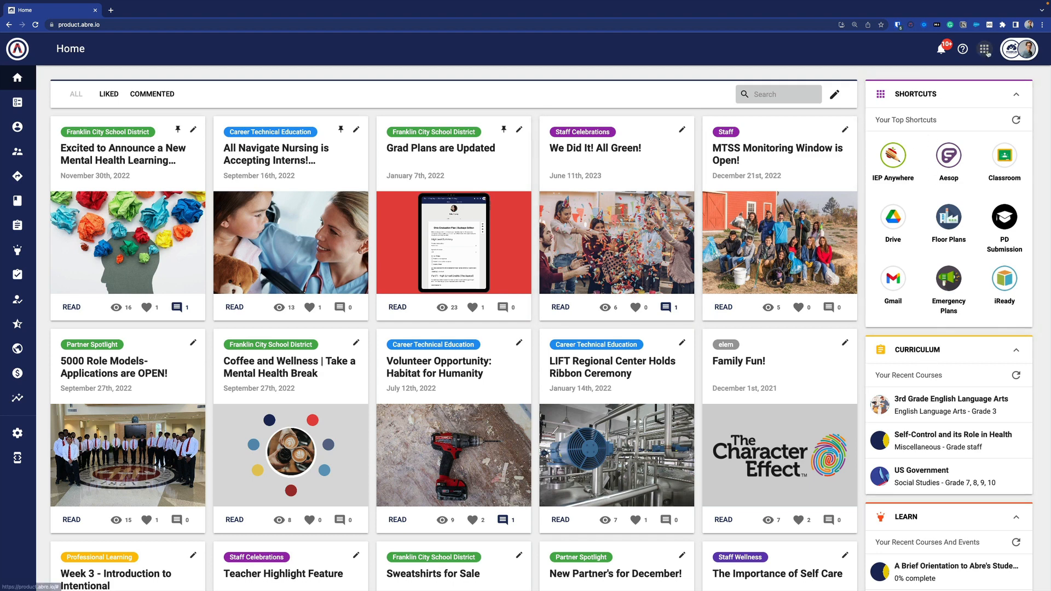
Expand the app sidebar to show app names, then go to Insights.
click(984, 49)
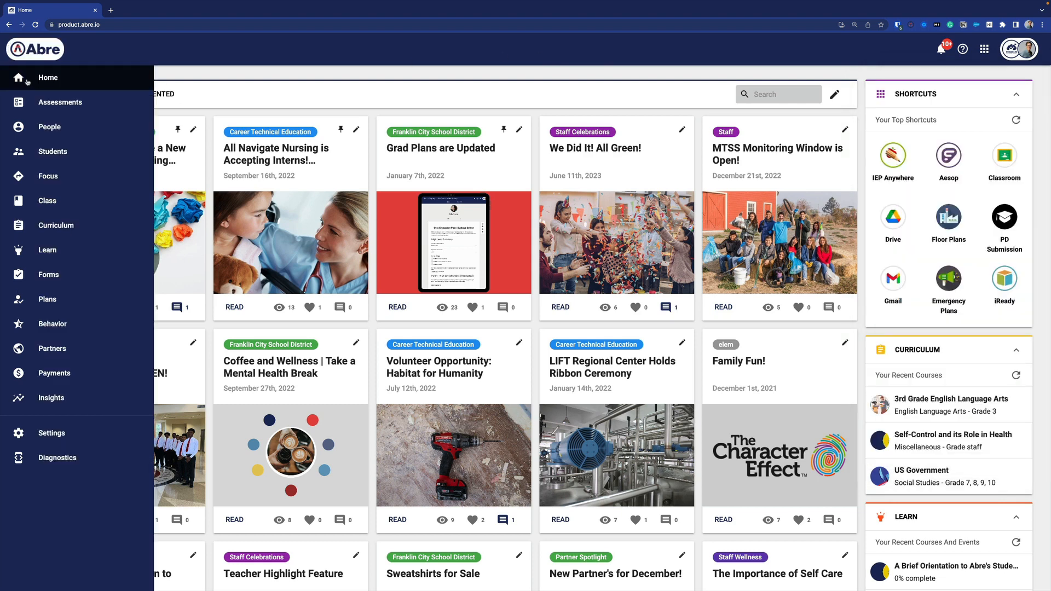
mouse_move(25, 82)
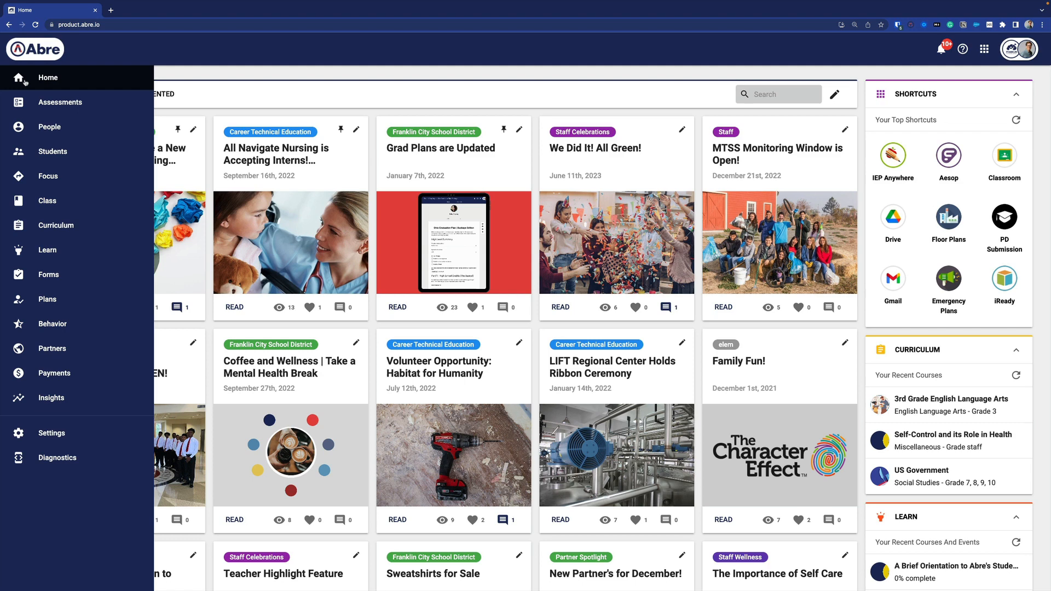
mouse_move(61, 309)
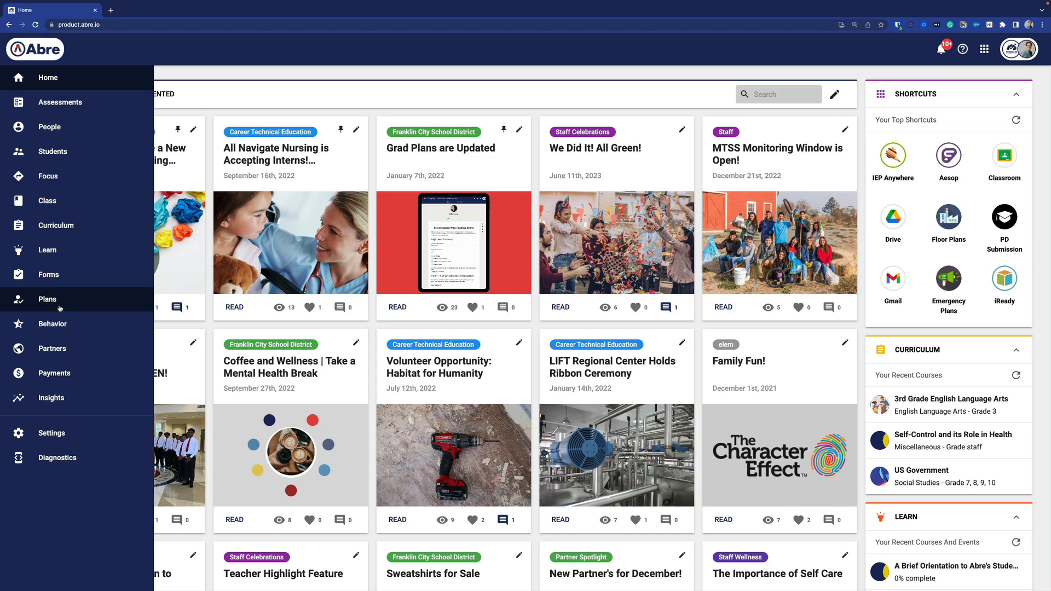
mouse_move(58, 284)
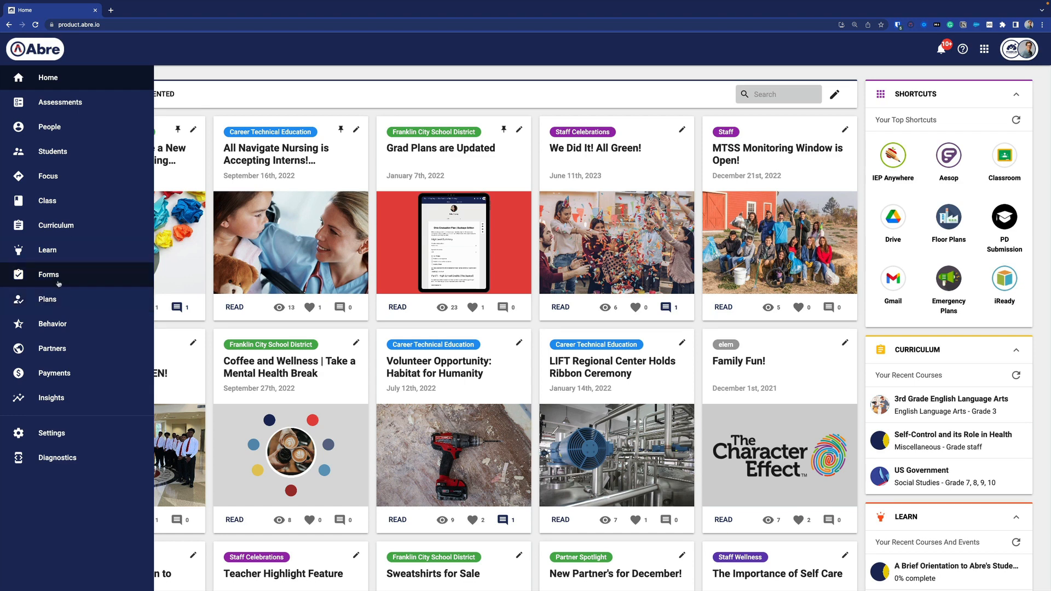
mouse_move(56, 188)
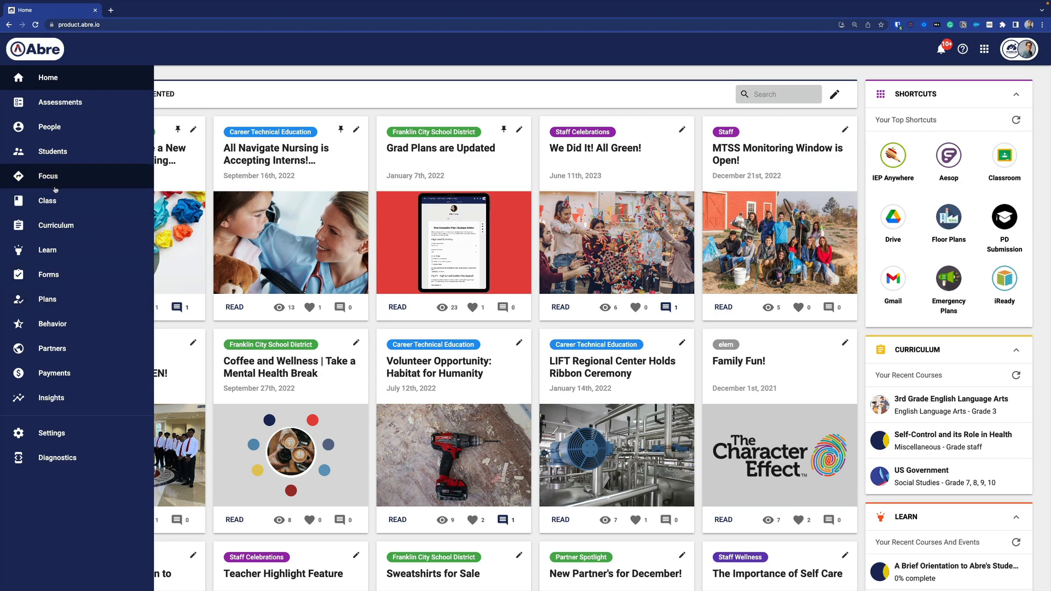
mouse_move(75, 302)
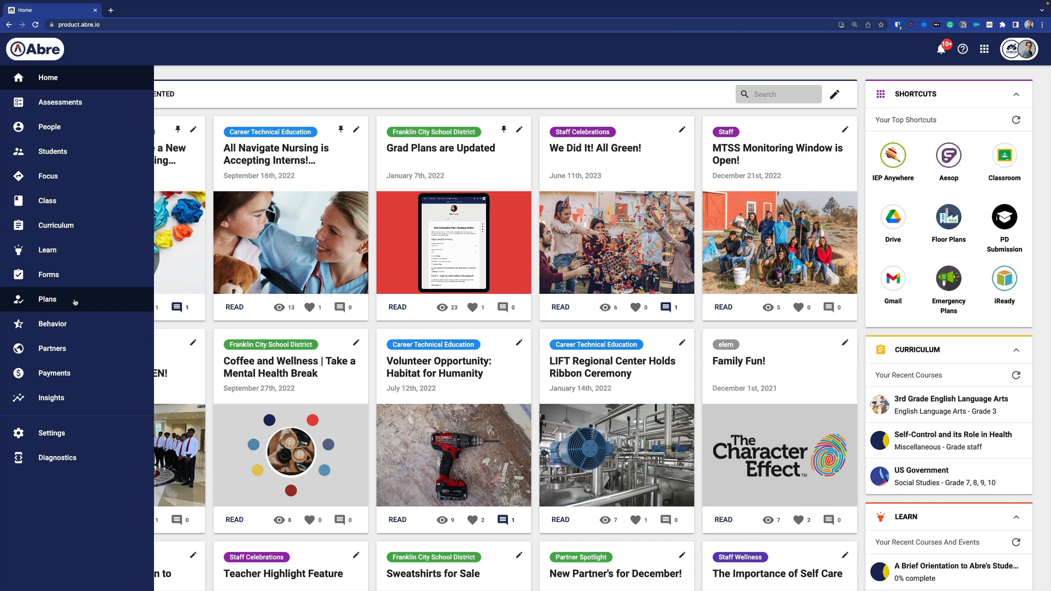
mouse_move(70, 299)
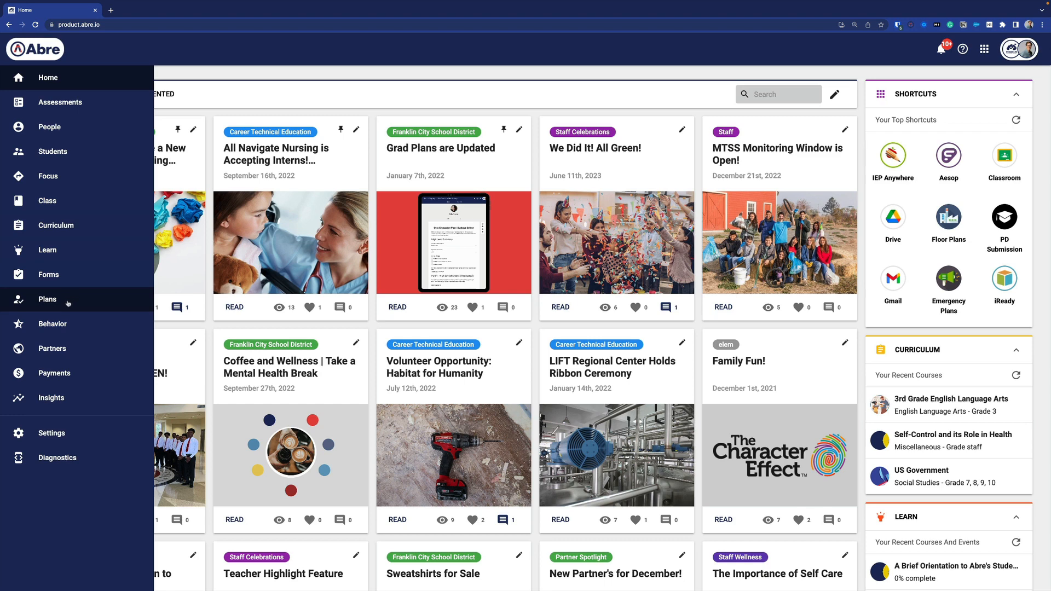
mouse_move(71, 348)
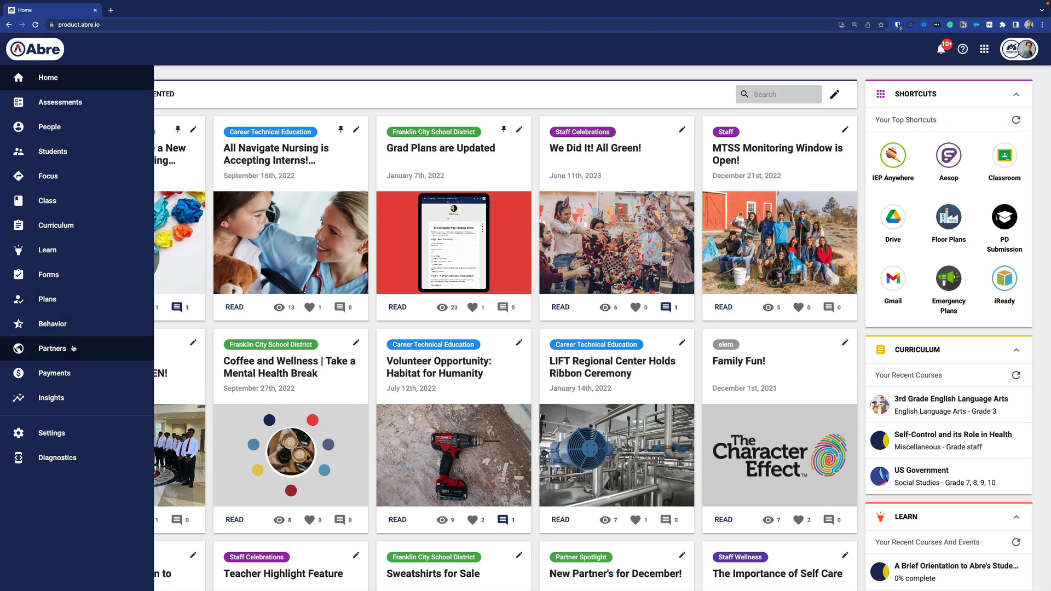
mouse_move(93, 402)
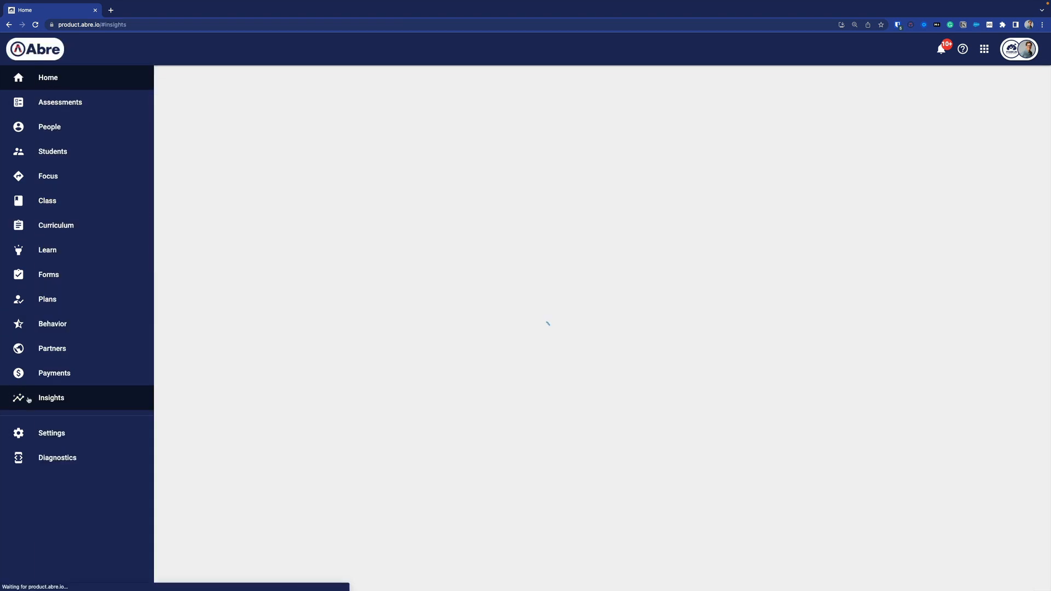
click(50, 398)
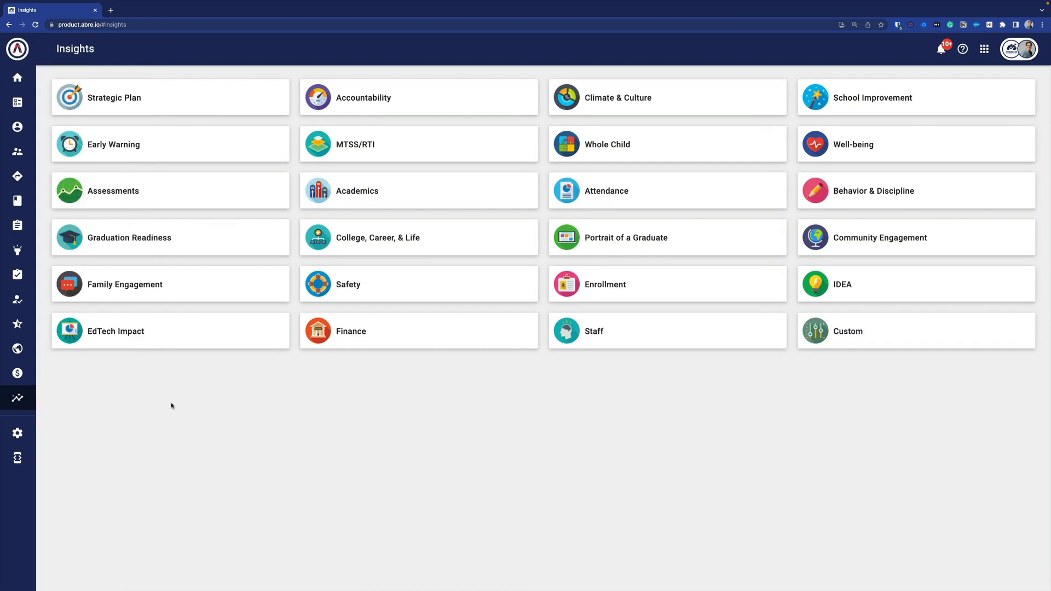
mouse_move(170, 406)
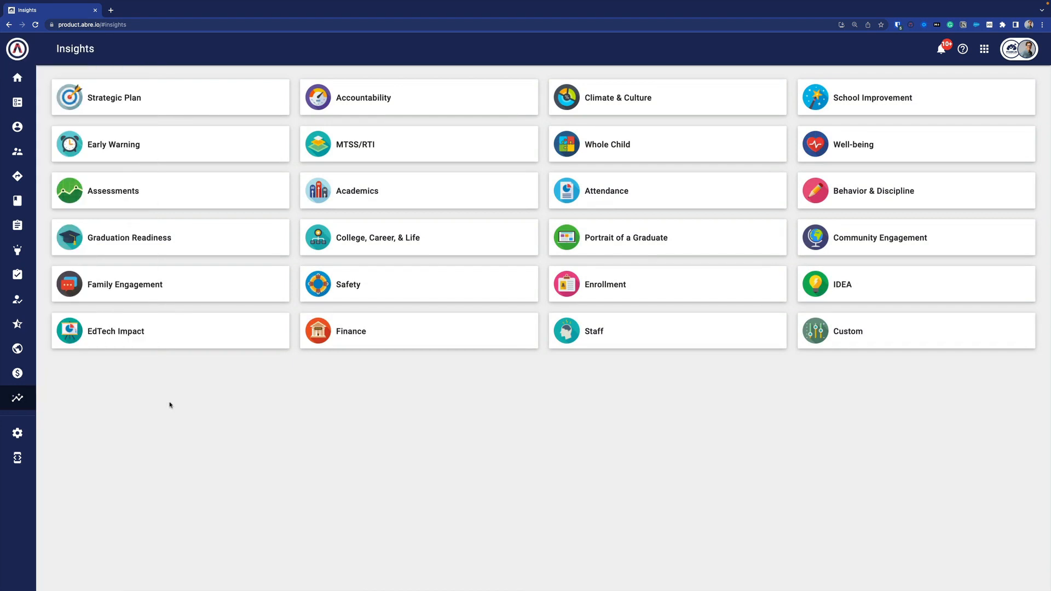
mouse_move(166, 398)
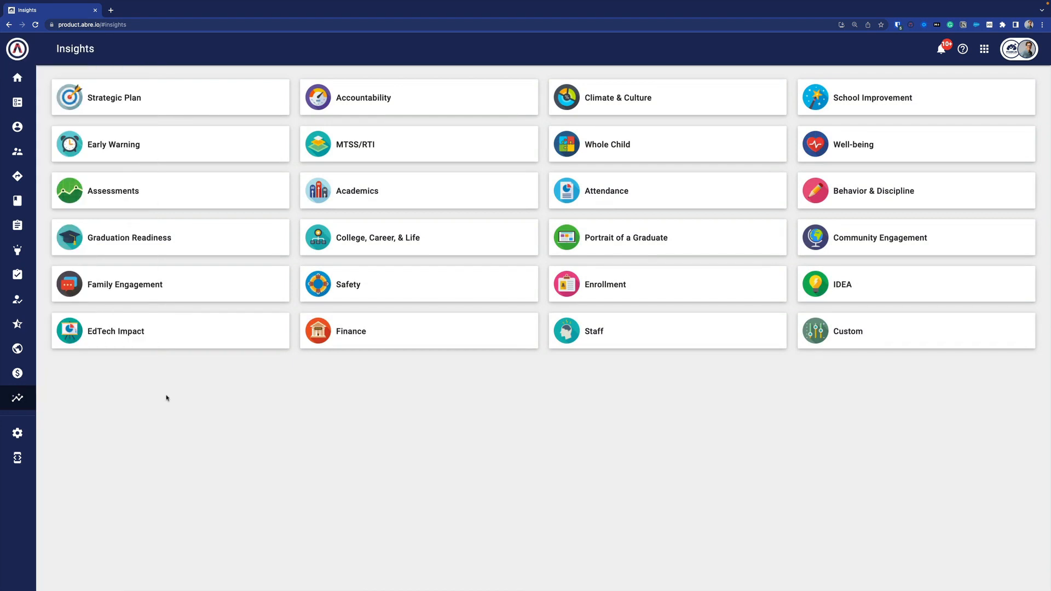